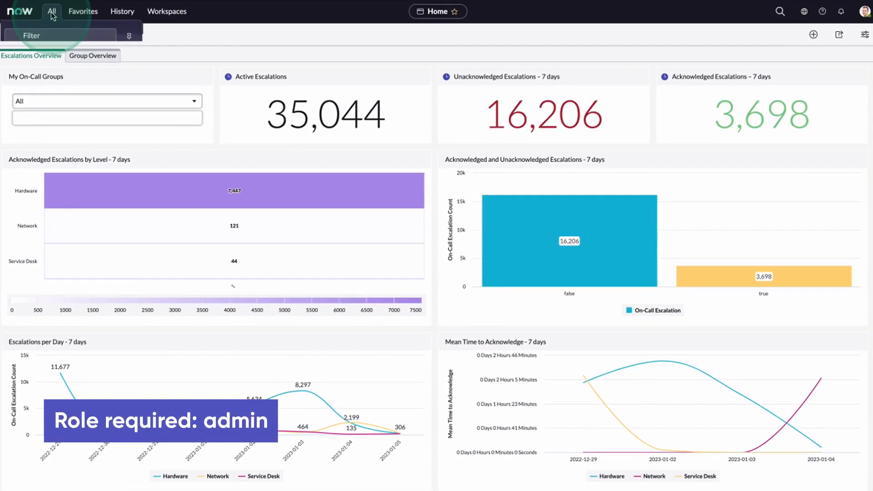
# Find On-Call Scheduling via the 'on-call' filter and go to its On-Call Properties page
pyautogui.click(51, 11)
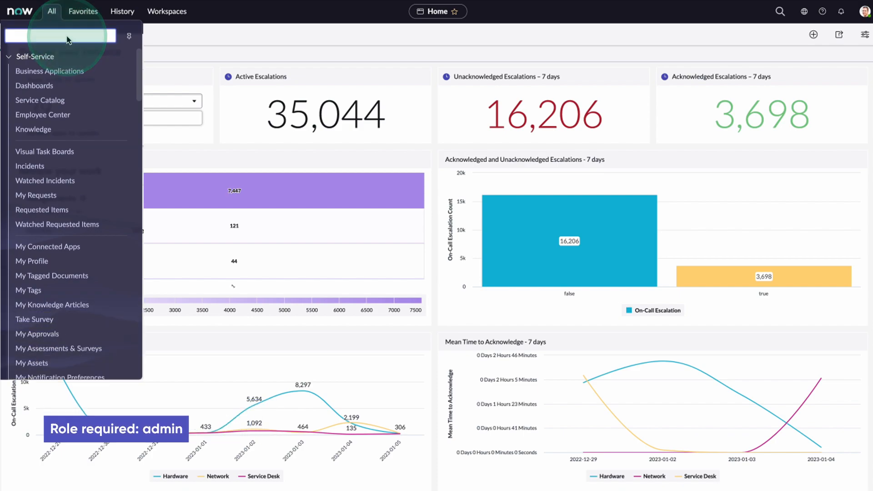
pyautogui.write('on-call')
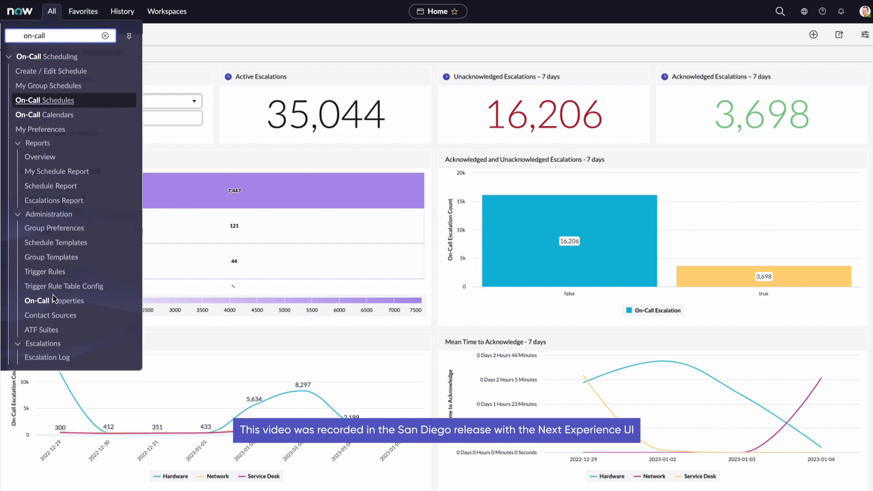
pyautogui.click(55, 301)
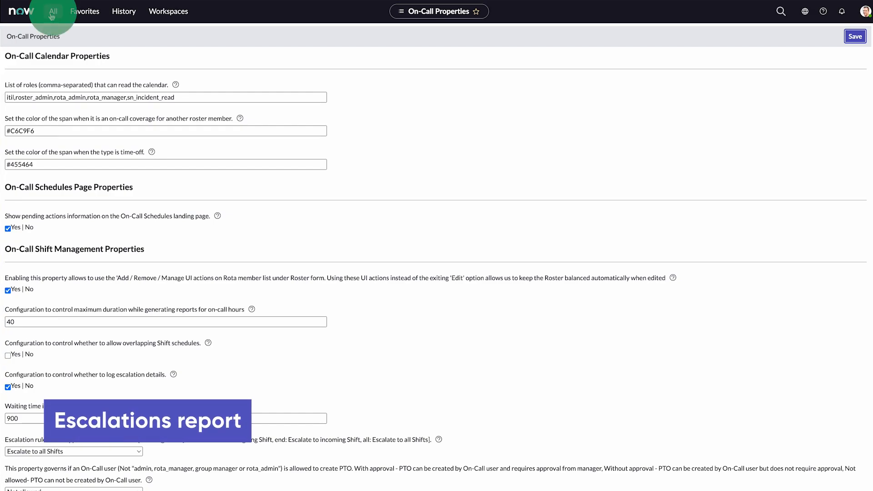
# Run the Escalations Report for Service Desk showing active escalation members per group
pyautogui.click(53, 11)
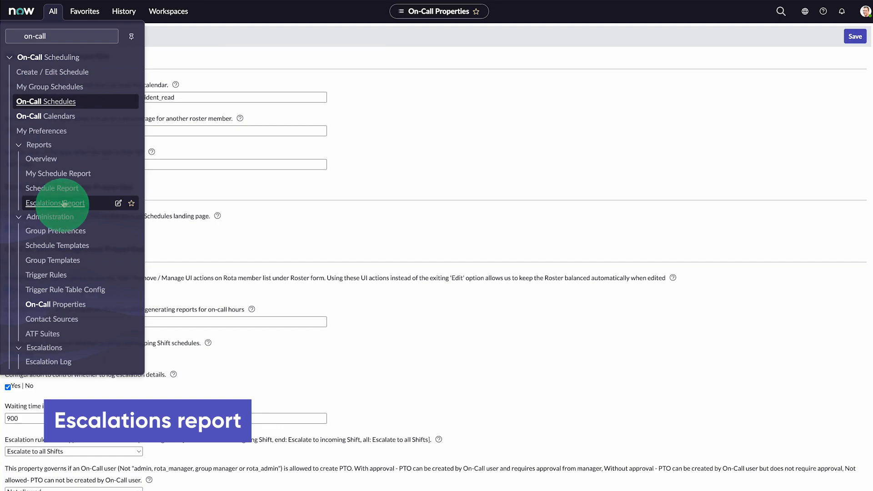
pyautogui.click(55, 203)
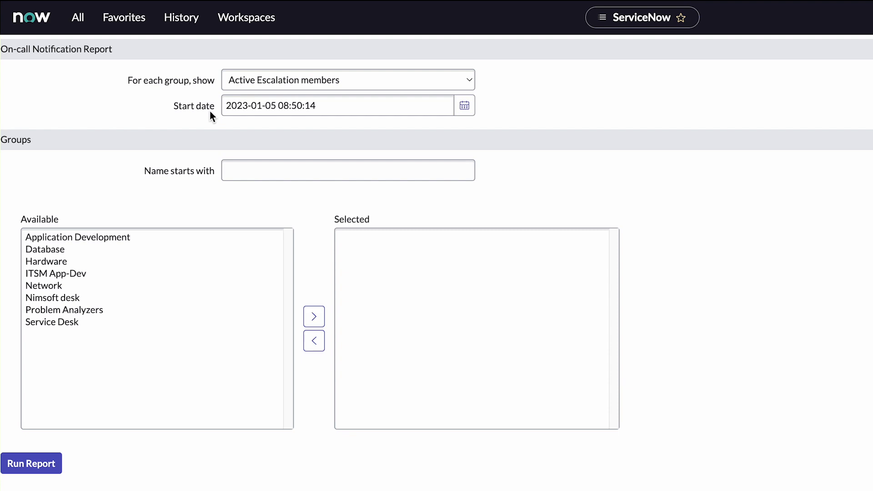
pyautogui.click(347, 80)
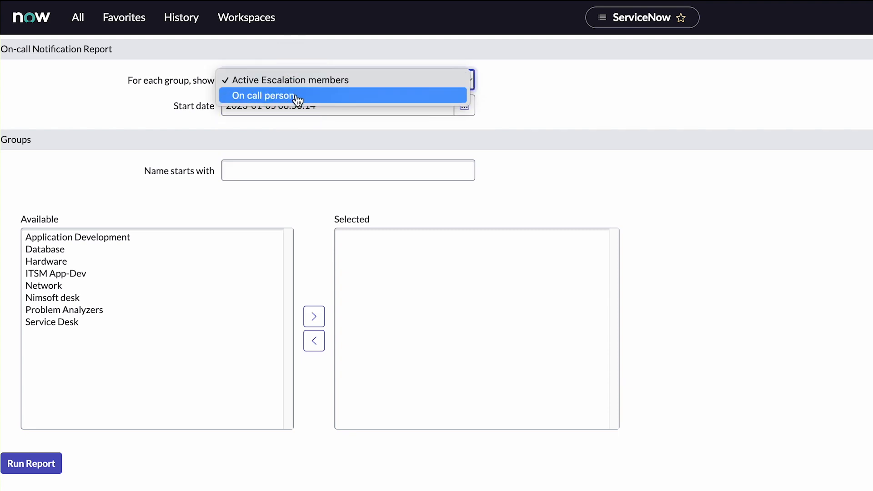
pyautogui.click(288, 80)
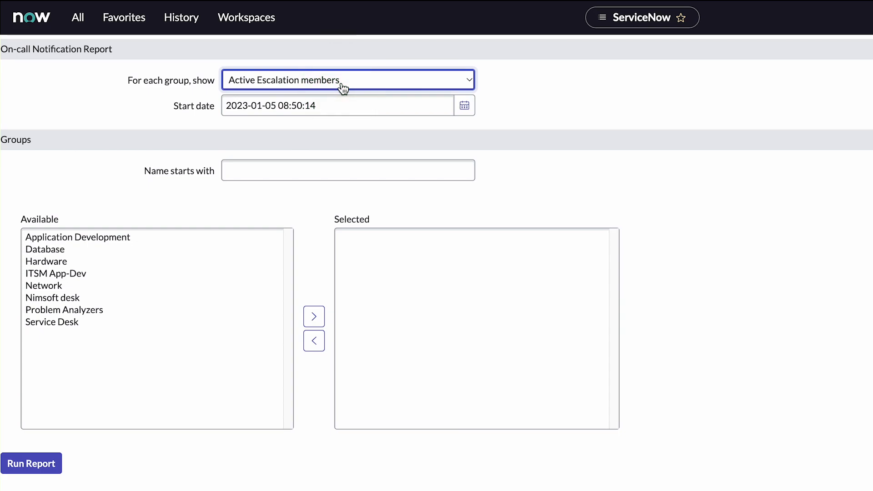
pyautogui.click(337, 106)
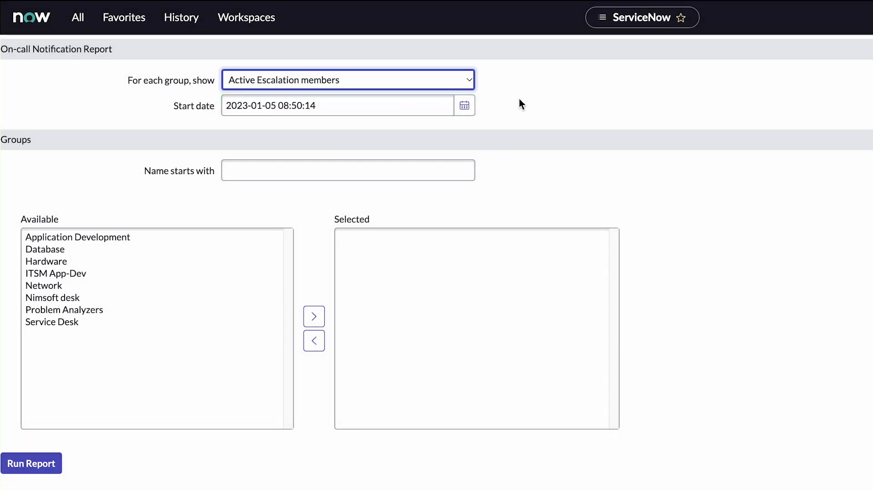
pyautogui.click(51, 322)
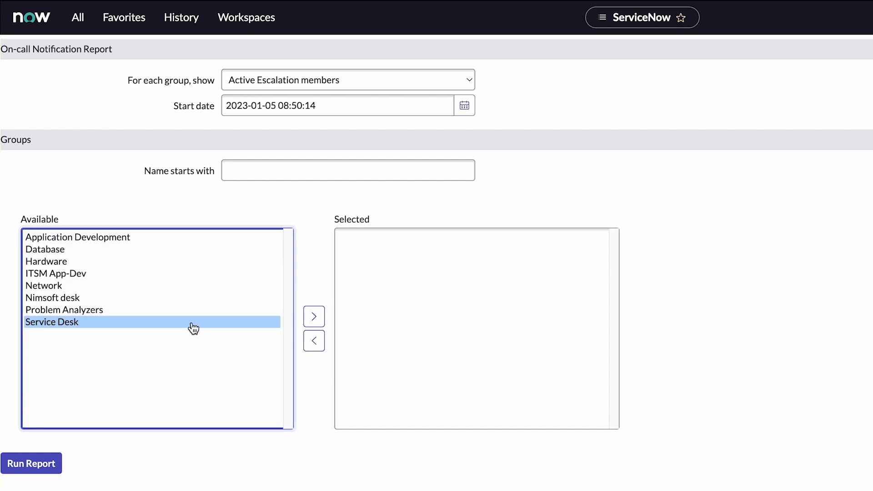
pyautogui.click(314, 317)
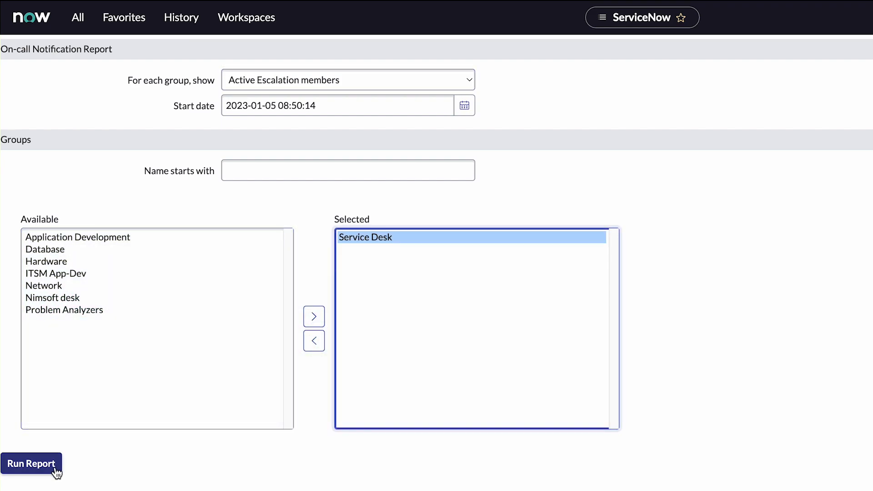
pyautogui.click(31, 463)
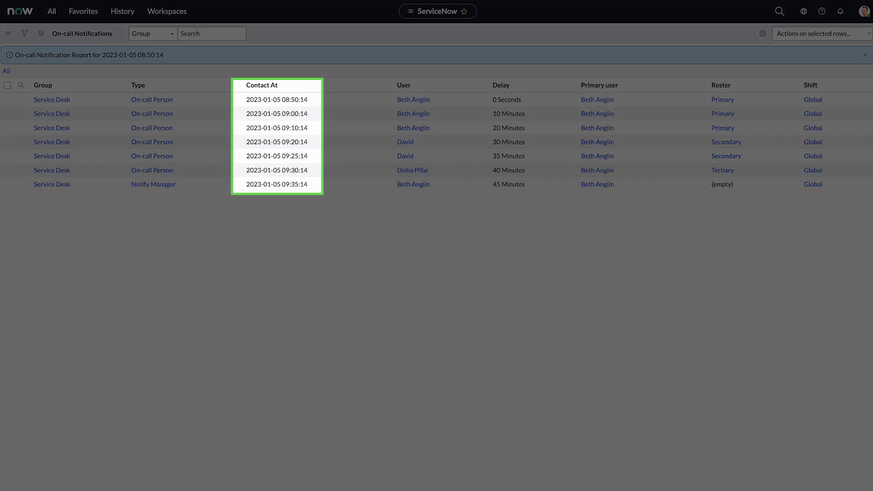
pyautogui.moveTo(722, 85)
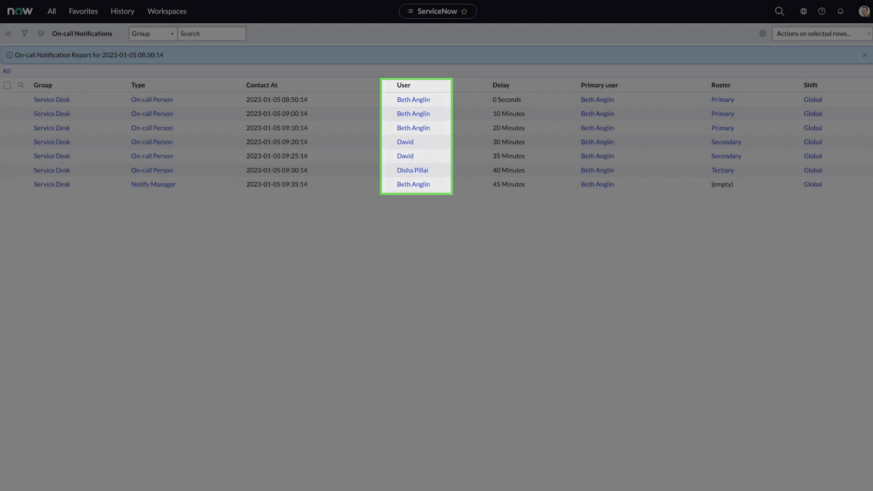
# Run a Formatted Schedule Report for Service Desk from 2022-10-10 to 2022-10-17
pyautogui.click(51, 11)
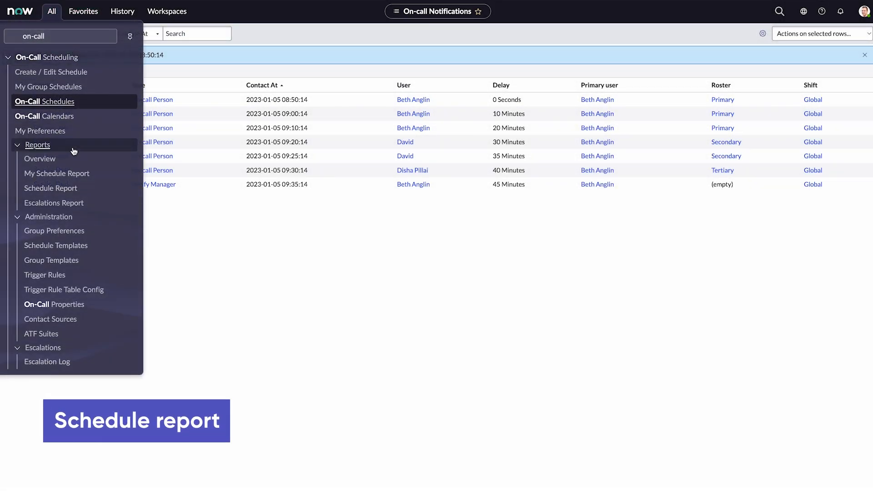
pyautogui.click(50, 189)
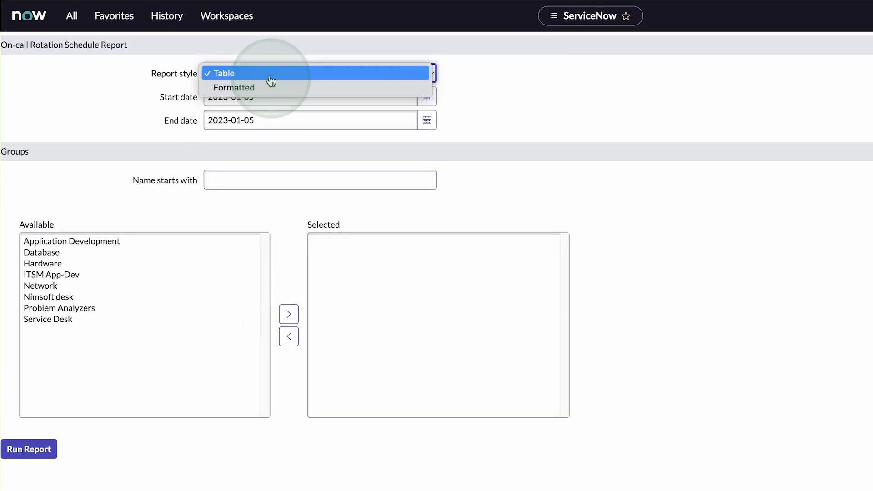
pyautogui.moveTo(262, 88)
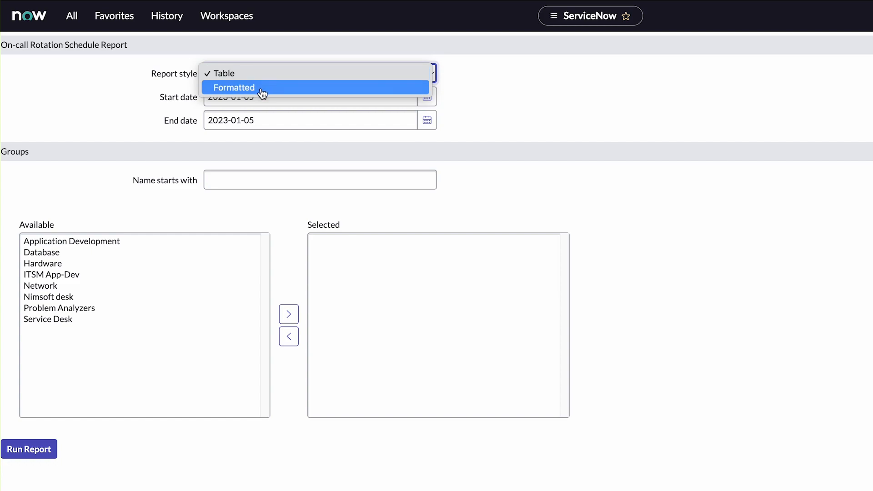
pyautogui.click(233, 87)
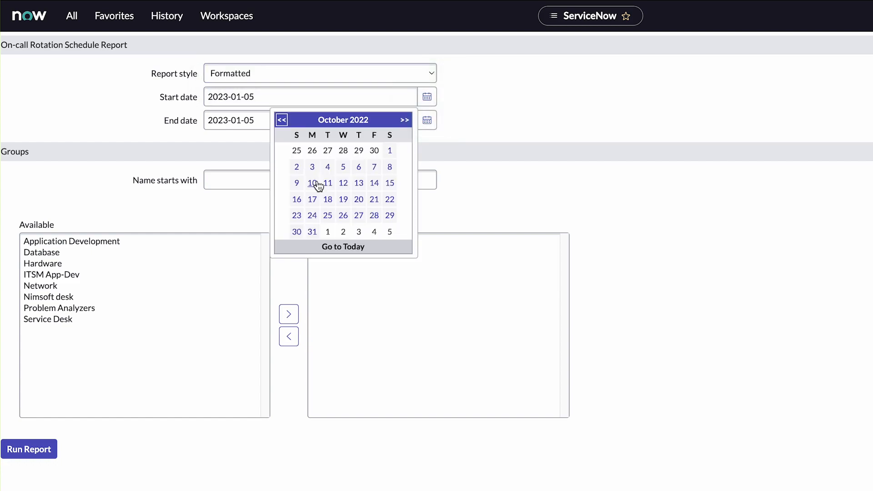
pyautogui.click(312, 183)
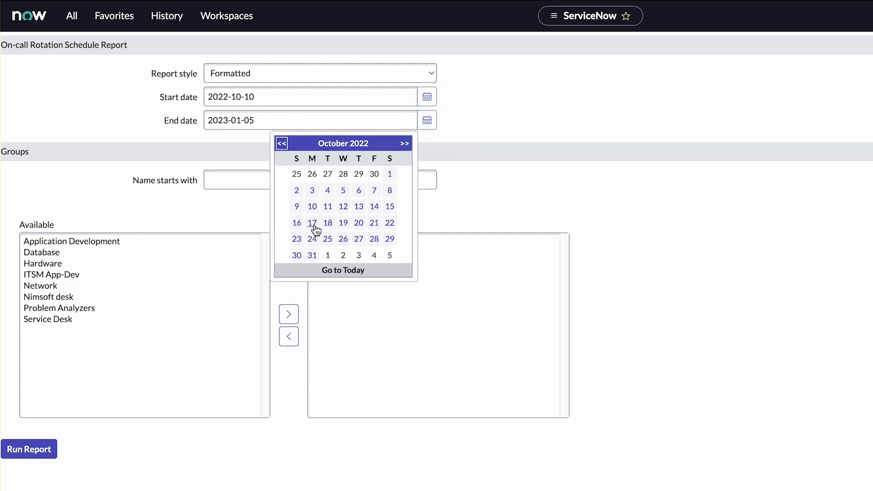
pyautogui.click(312, 222)
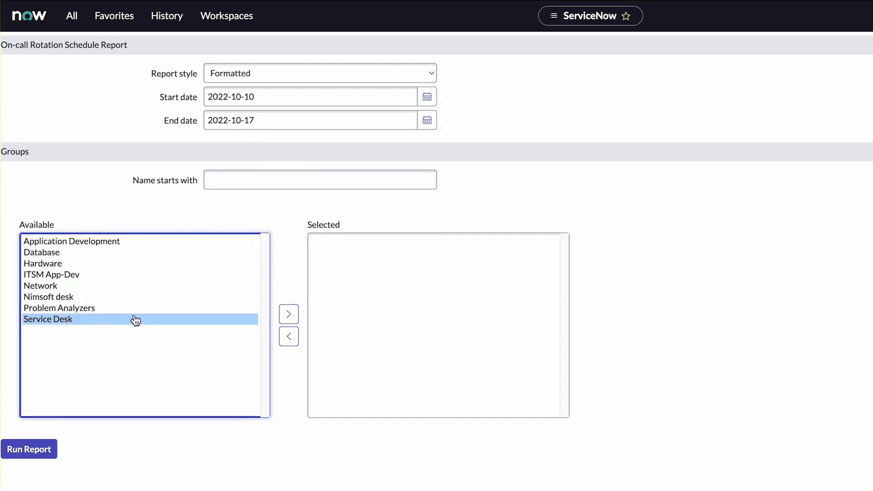
pyautogui.click(288, 314)
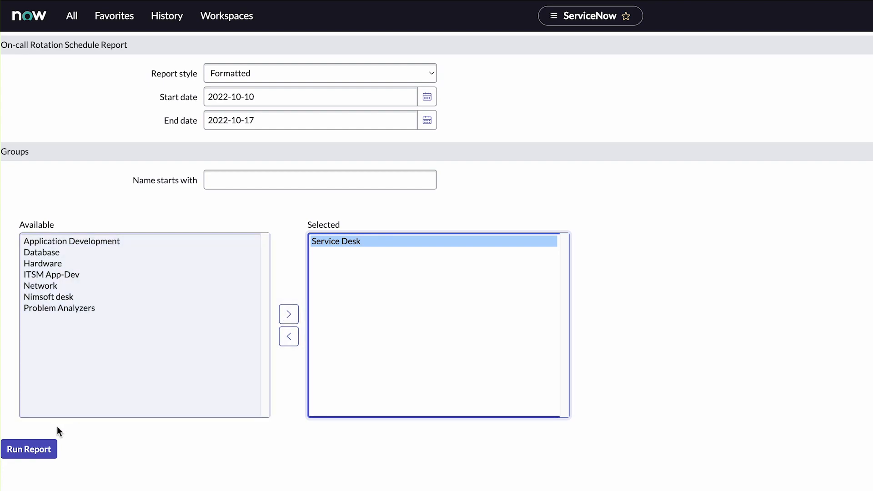
pyautogui.click(29, 449)
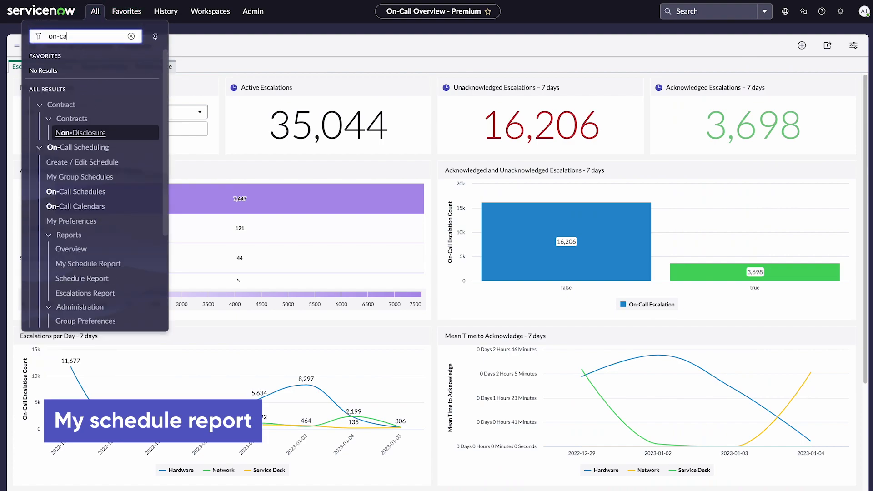
# Run the My Schedule Report with Show for set to This quarter
pyautogui.write('ll')
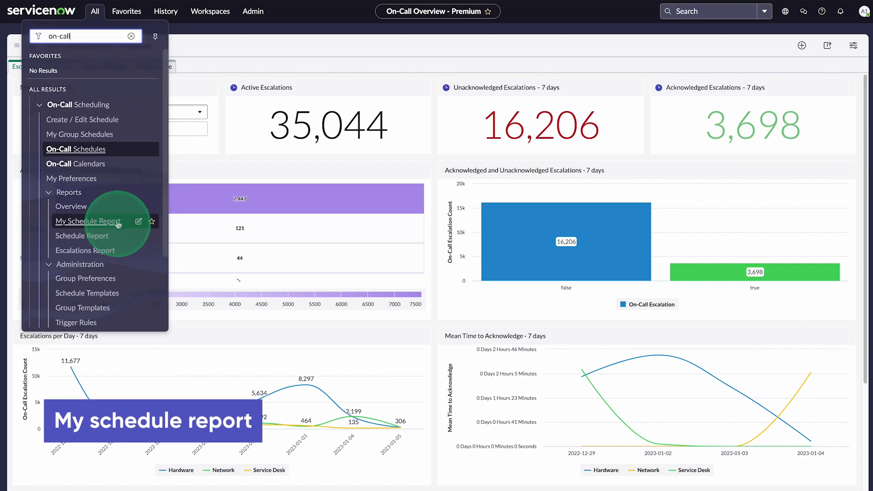
pyautogui.click(88, 221)
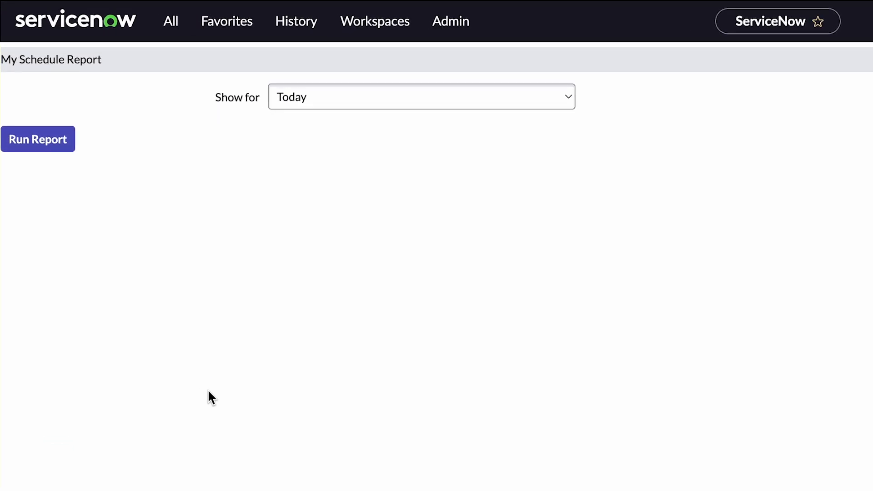
pyautogui.click(422, 97)
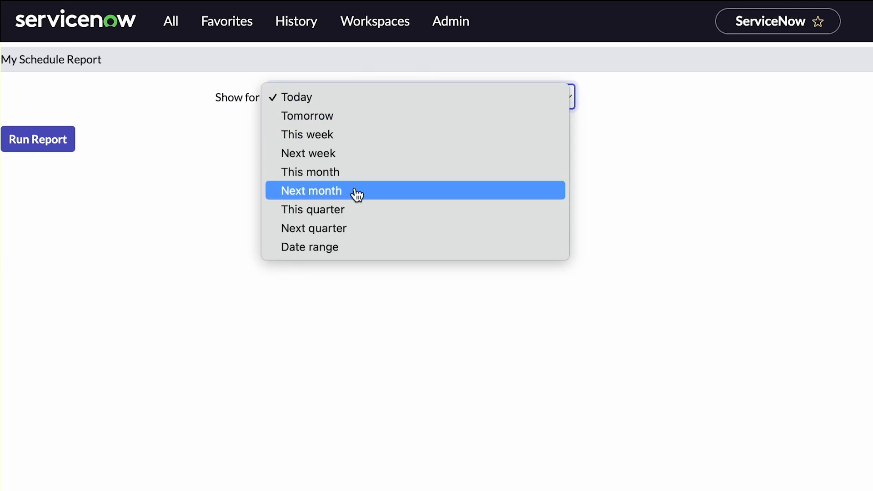
pyautogui.click(312, 210)
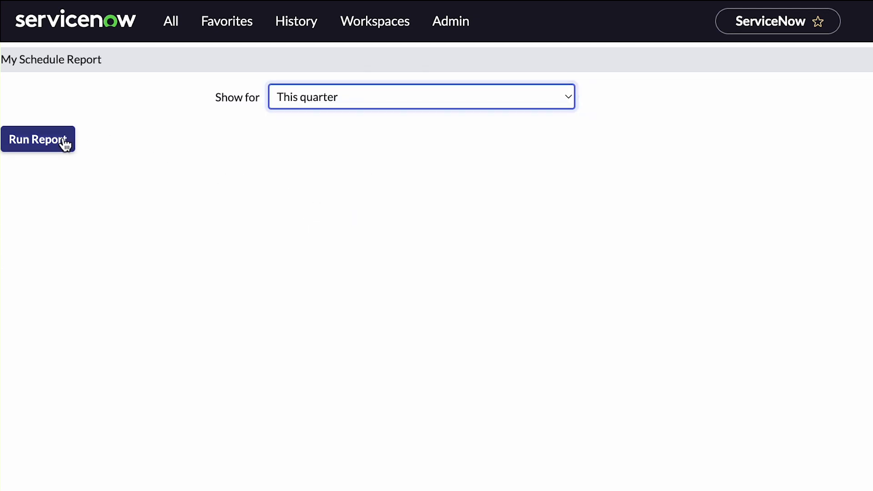
pyautogui.click(39, 139)
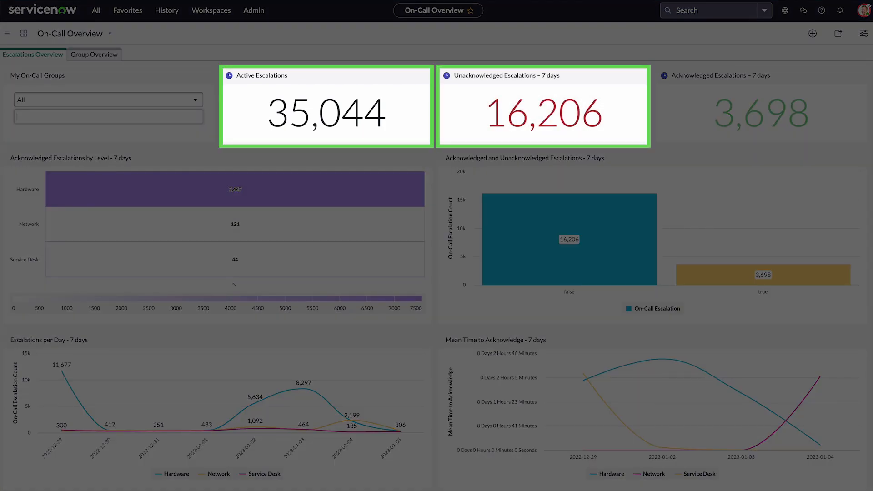
pyautogui.click(759, 106)
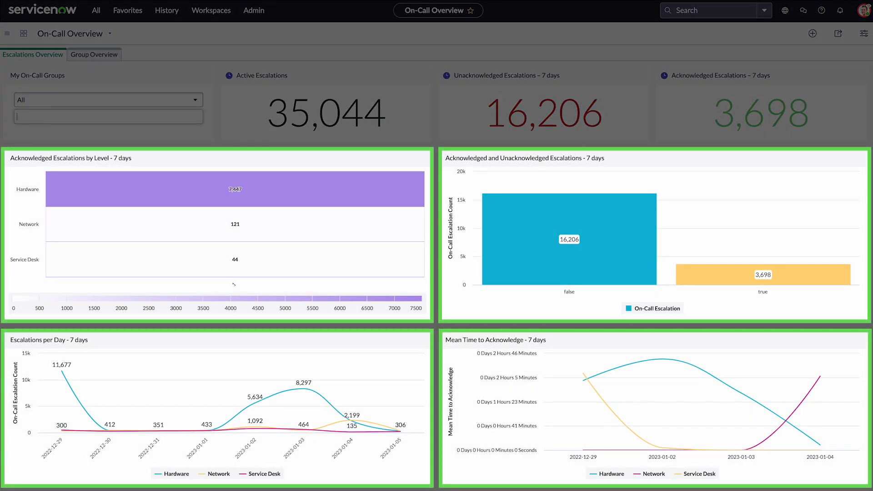
pyautogui.scroll(-3)
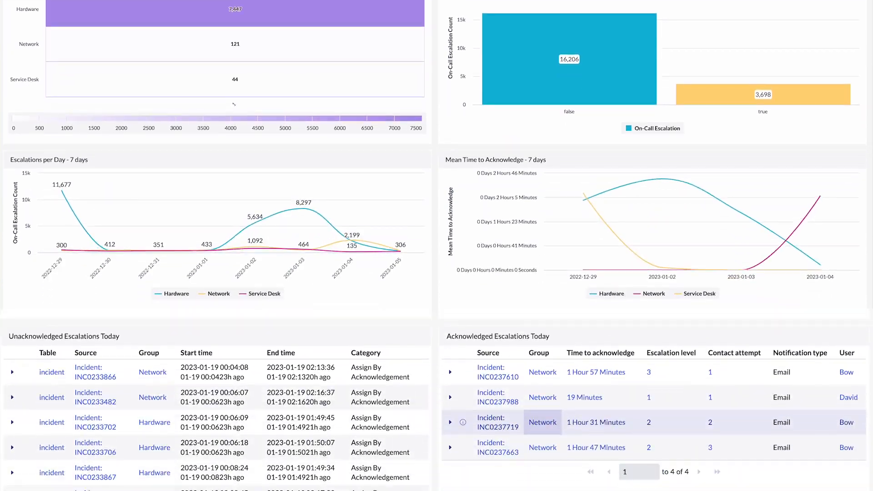
pyautogui.scroll(-3)
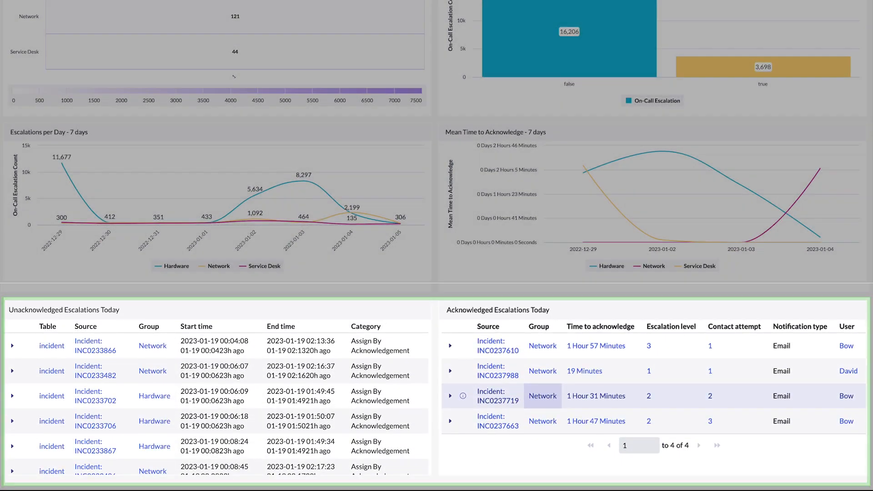
pyautogui.scroll(3)
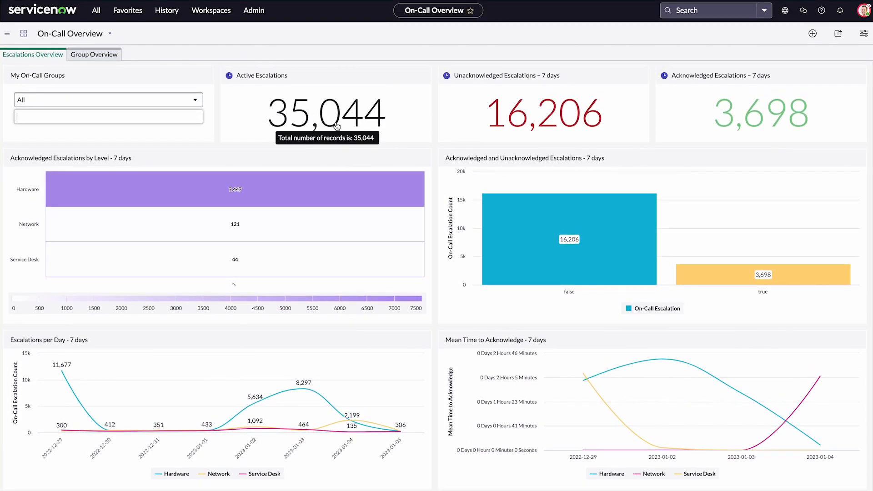
pyautogui.click(327, 113)
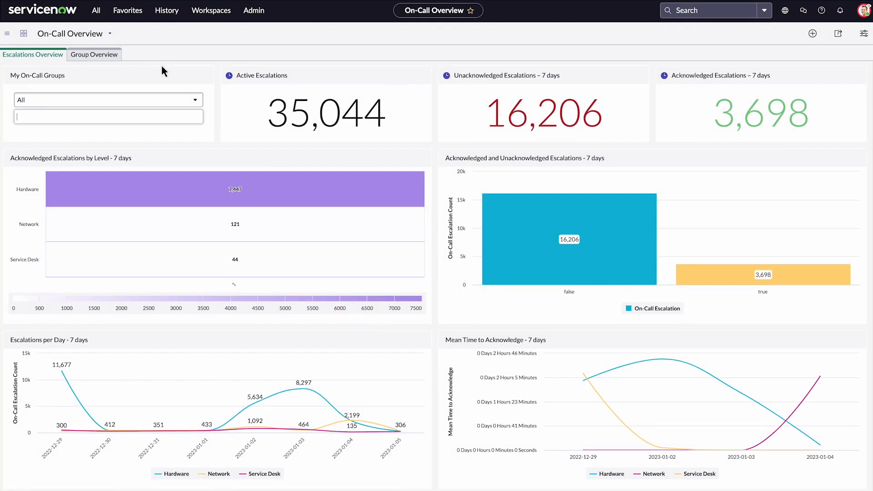
pyautogui.click(93, 53)
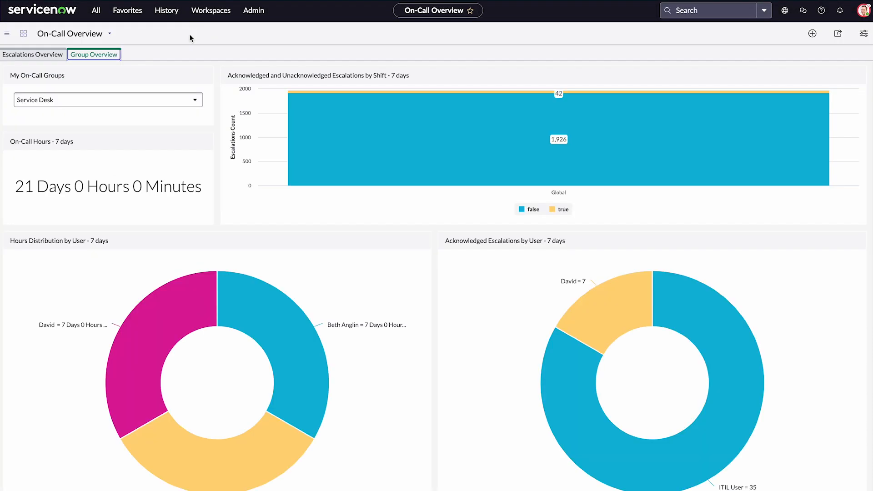
# Switch to the On-Call Overview - Premium dashboard
pyautogui.click(108, 100)
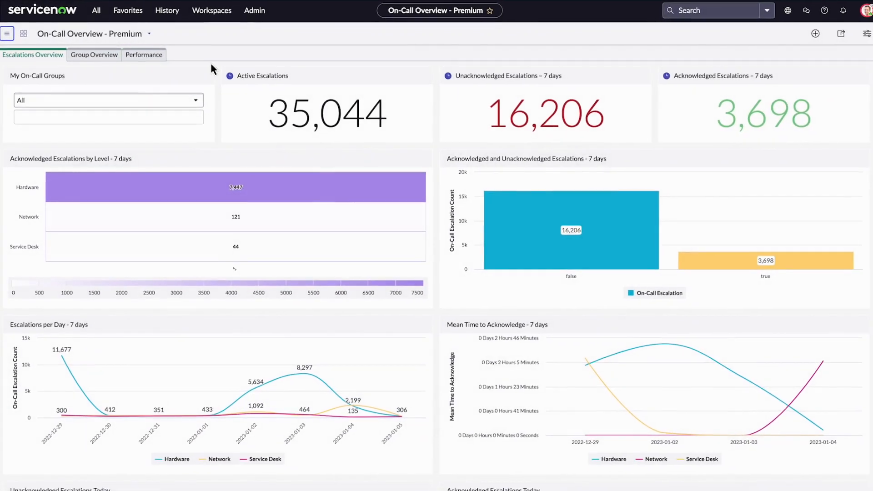
# Show Performance figures for Acknowledged Escalations on Dec 23, 2022 after glancing at Unacknowledged
pyautogui.click(144, 54)
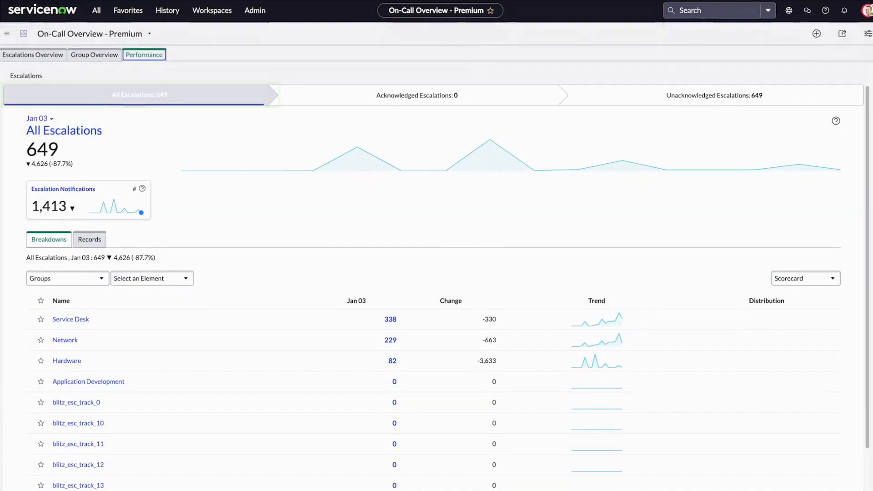
pyautogui.click(355, 148)
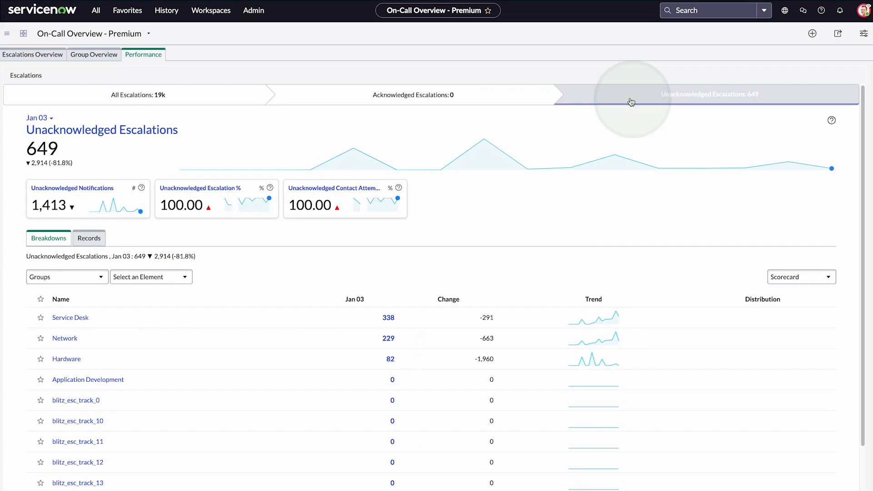
pyautogui.click(413, 93)
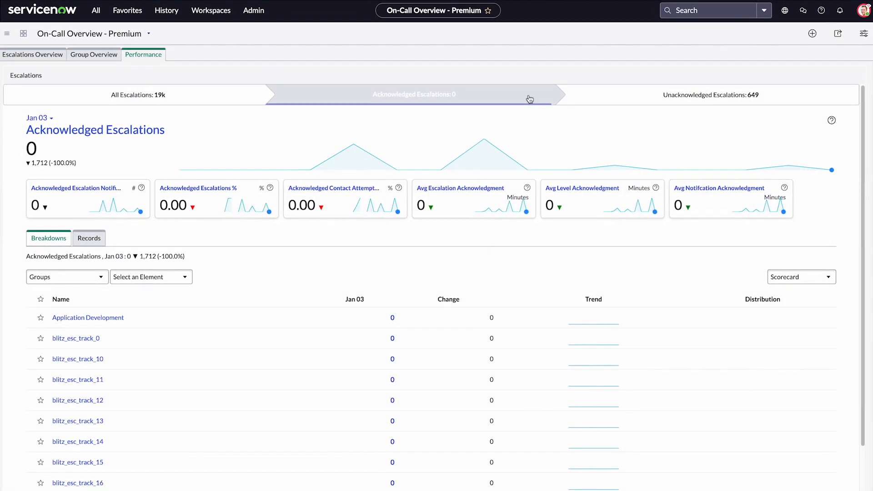
pyautogui.click(37, 117)
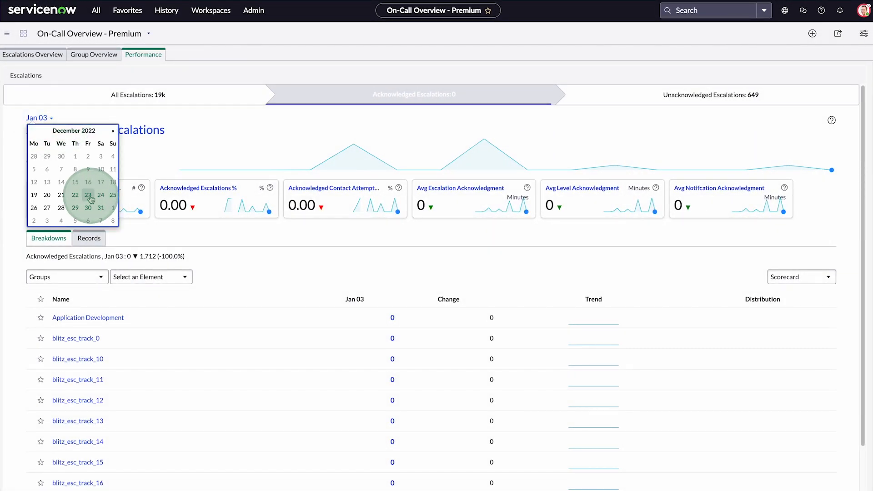
pyautogui.click(88, 194)
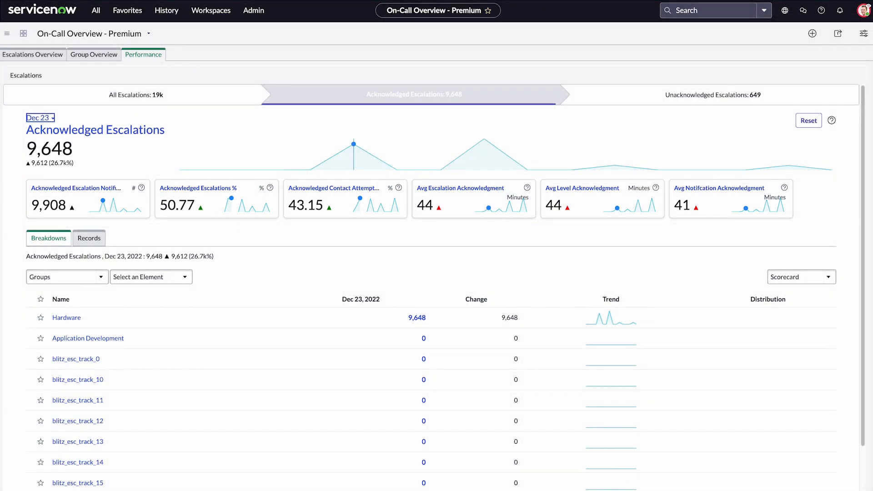
# View the records briefly, then chart the group breakdown as Columns and Total
pyautogui.click(66, 276)
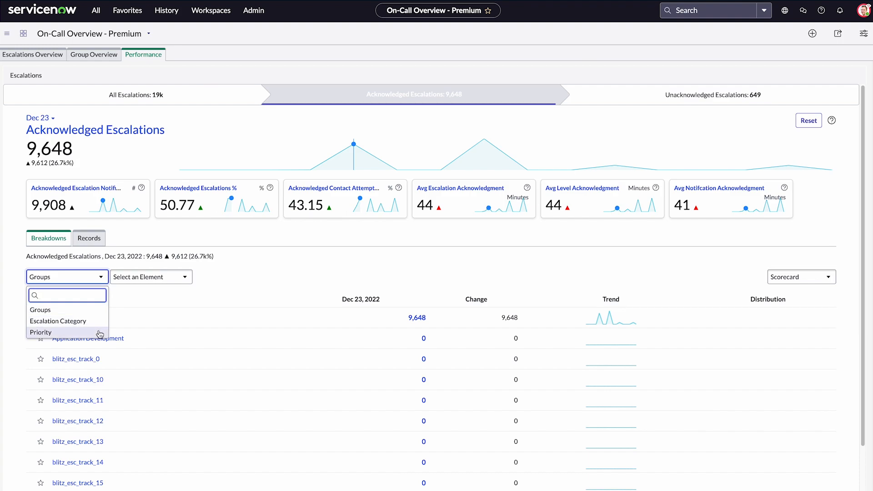
pyautogui.click(88, 237)
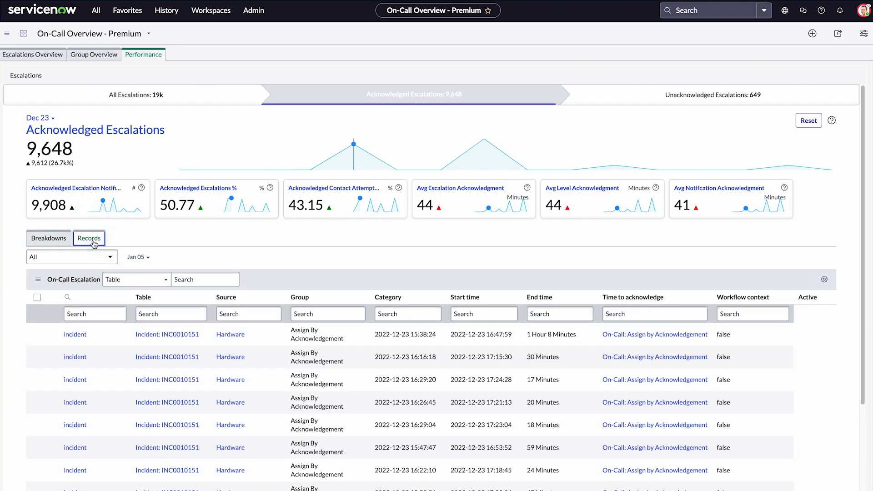
pyautogui.click(48, 237)
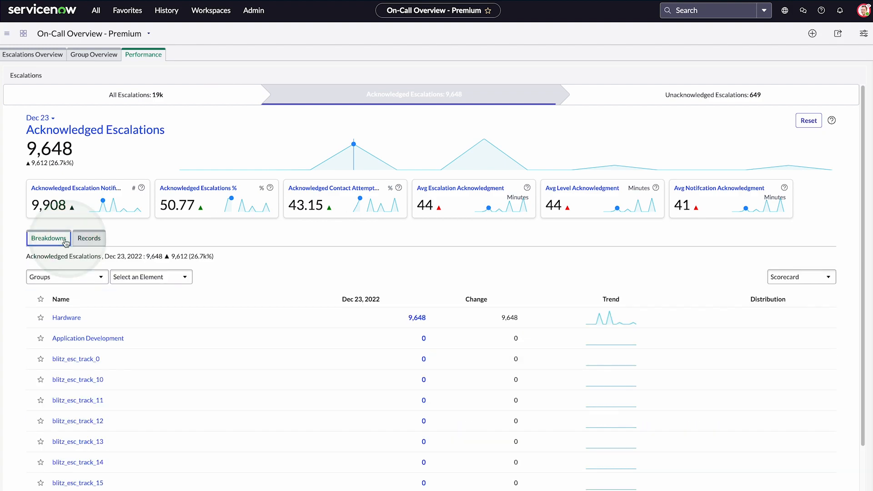
pyautogui.moveTo(439, 250)
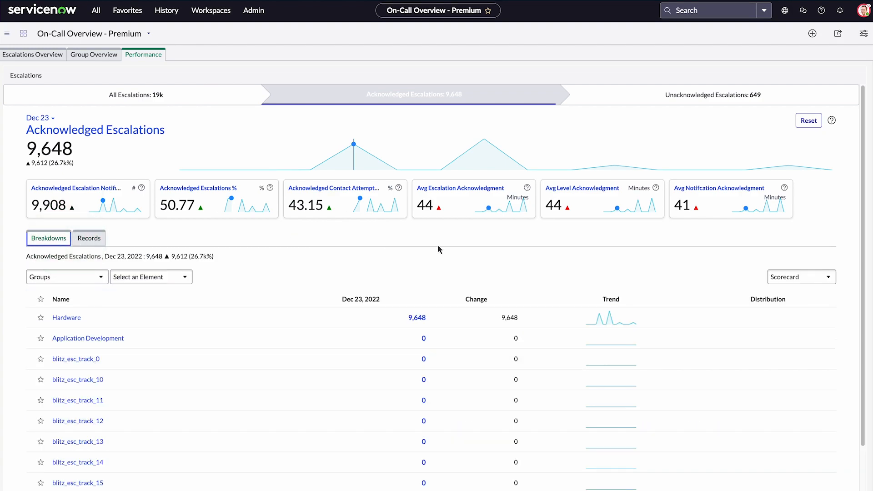
pyautogui.click(800, 276)
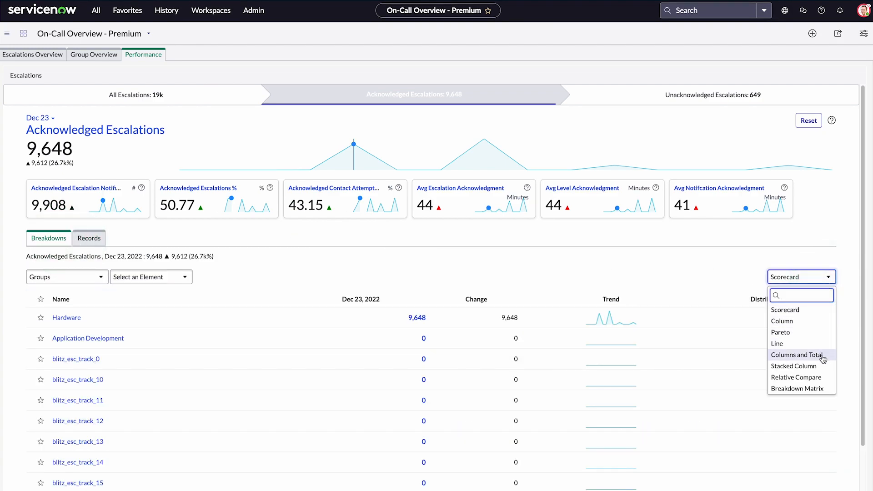
pyautogui.click(798, 355)
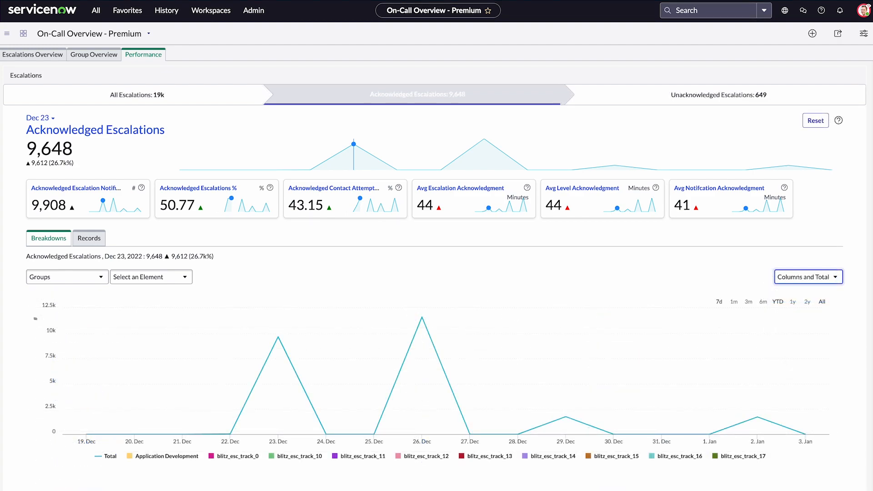